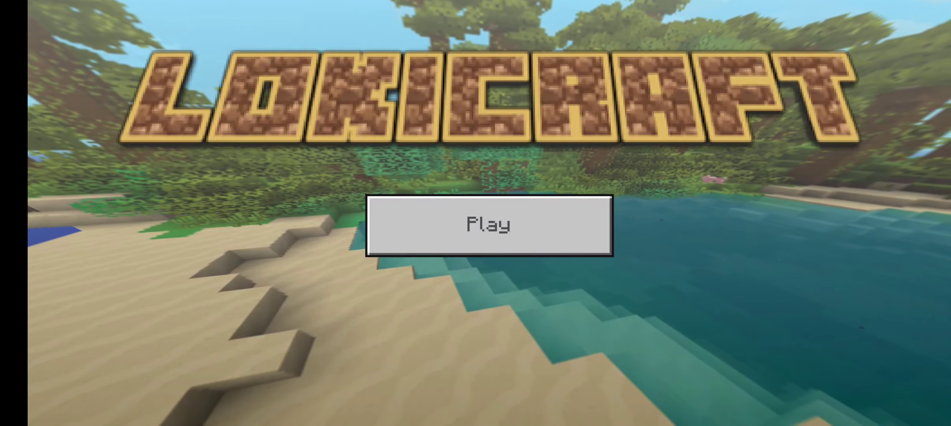
# Enter the saved worlds list and start setting up a new world.
pyautogui.click(488, 225)
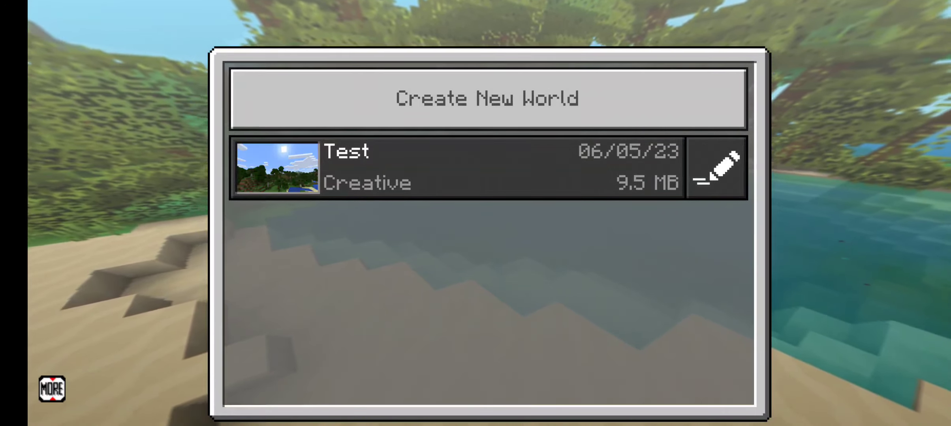
pyautogui.click(487, 98)
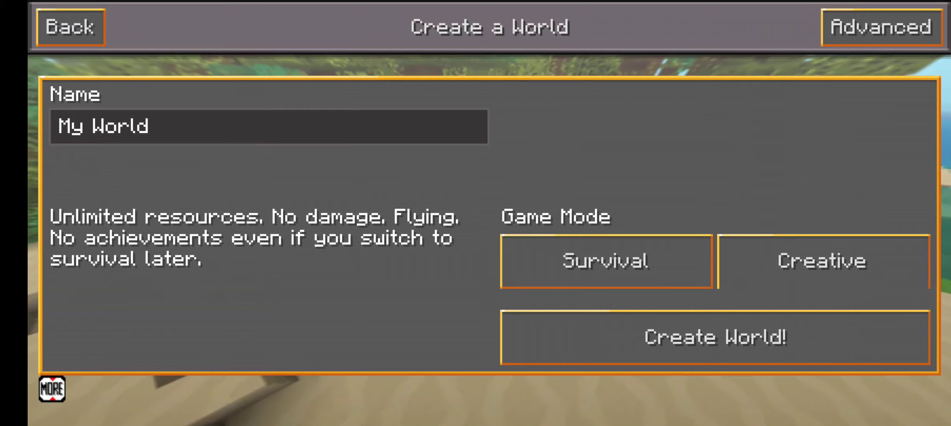
# Confirm Create World! to generate the new LokiCraft world.
pyautogui.click(715, 338)
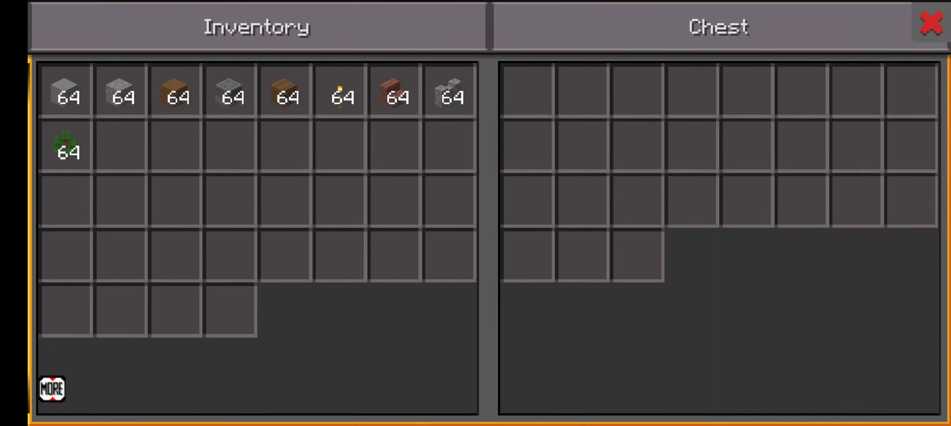
# Close the chest and inventory view with the red X.
pyautogui.click(931, 23)
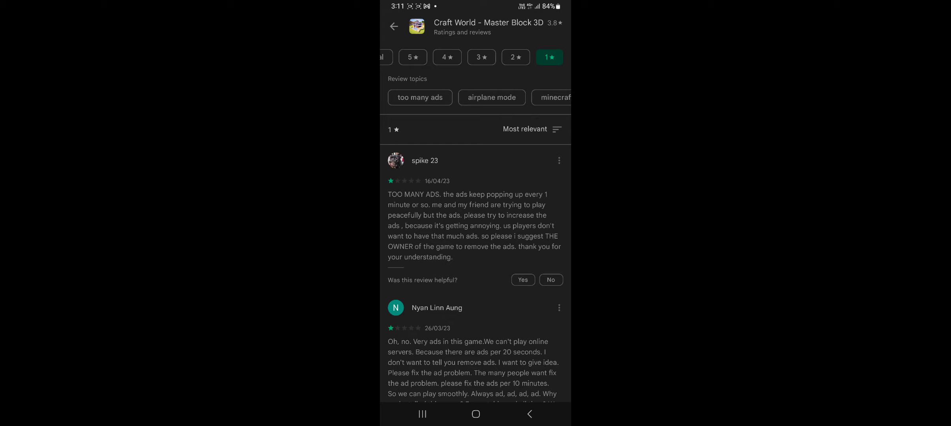
# Leave the one-star reviews list for Craft World - Master Block 3D.
pyautogui.click(492, 97)
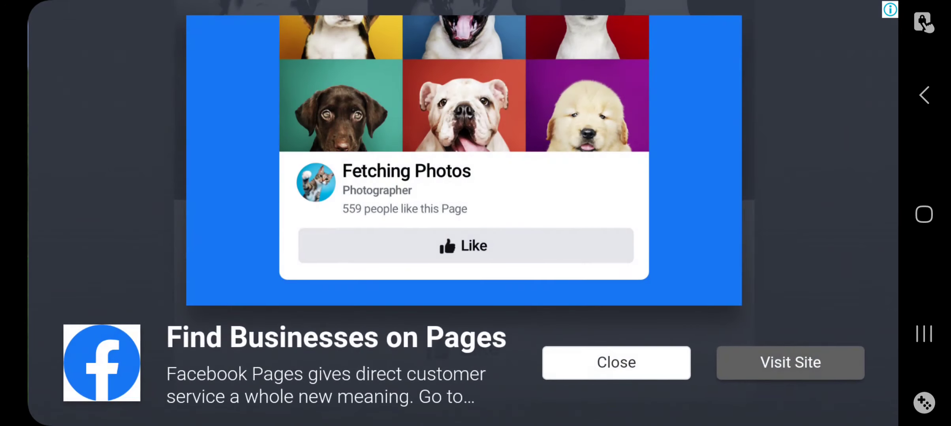
# Dismiss the Facebook ad, check the Options screen, then enter the Skins gallery.
pyautogui.click(615, 363)
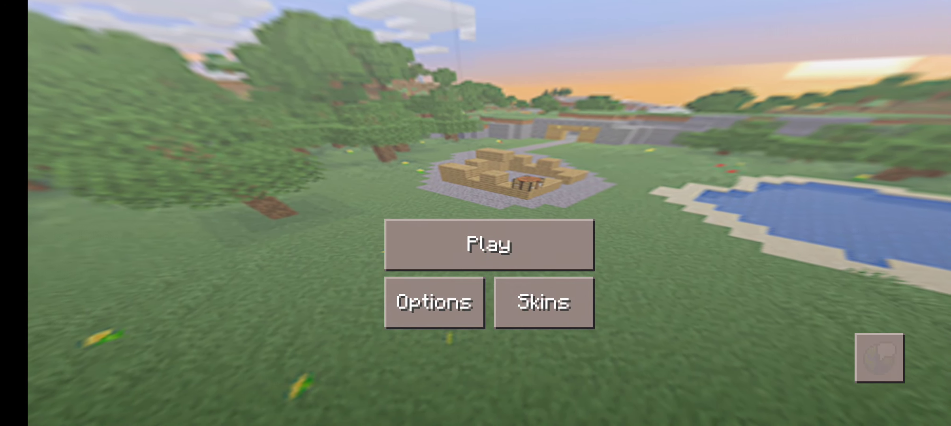
pyautogui.click(434, 303)
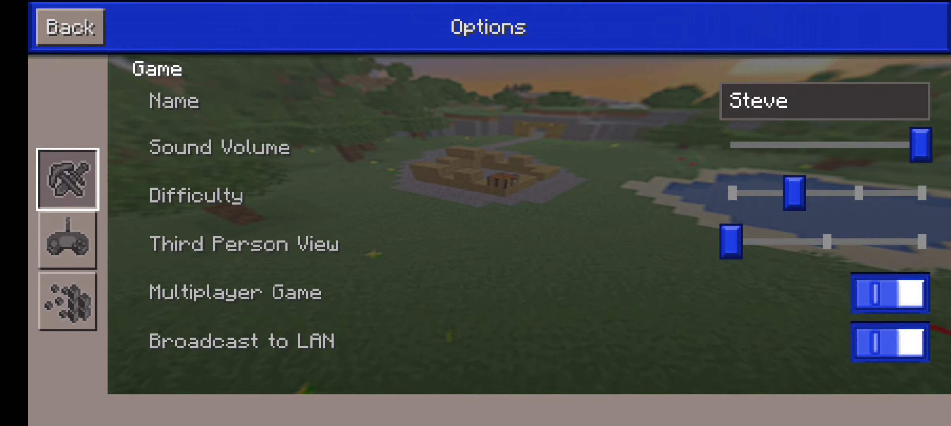
pyautogui.click(67, 303)
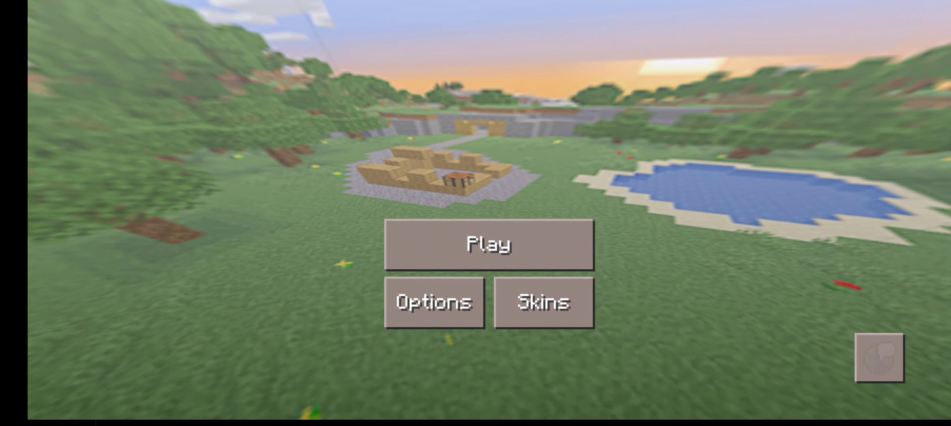
pyautogui.click(489, 246)
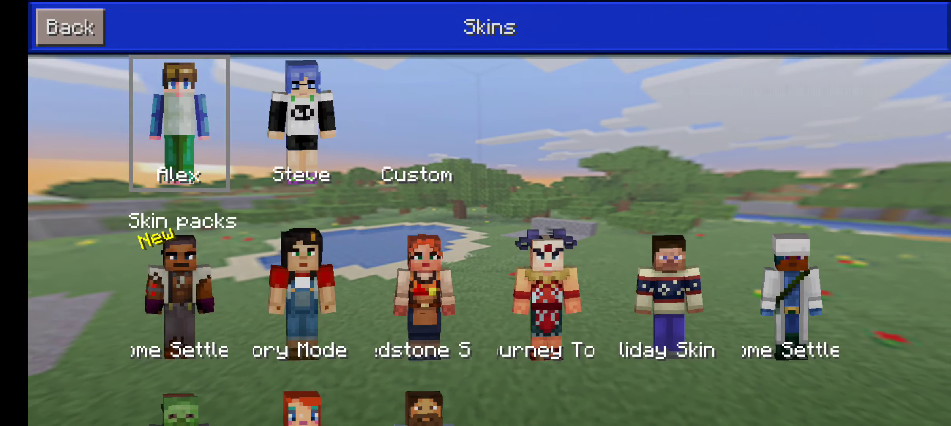
# Select the first Jesse skin from the Story Mode pack and create the Creative world My World.
pyautogui.scroll(-3)
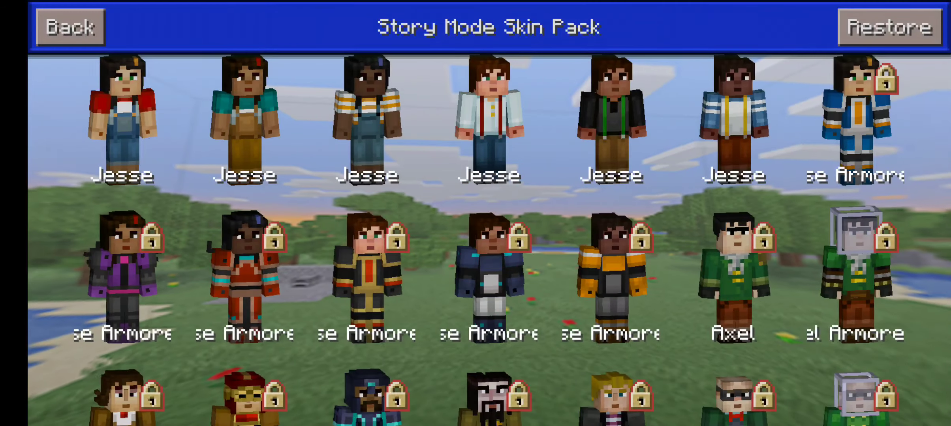
pyautogui.click(122, 119)
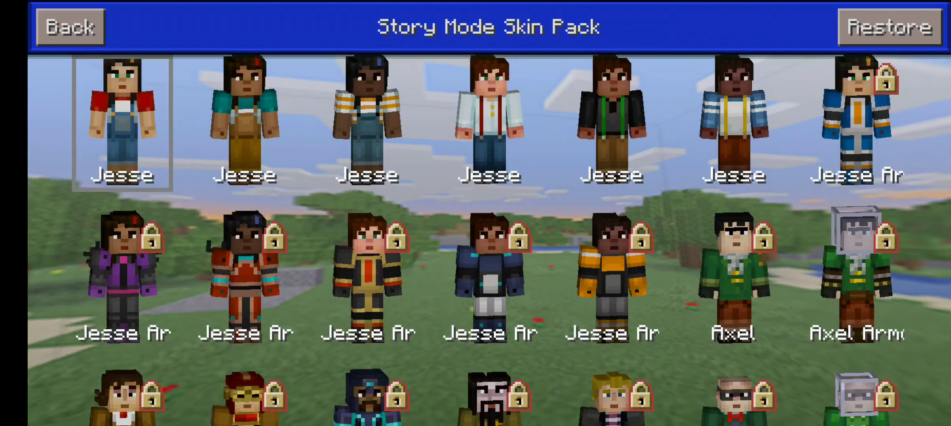
pyautogui.click(69, 27)
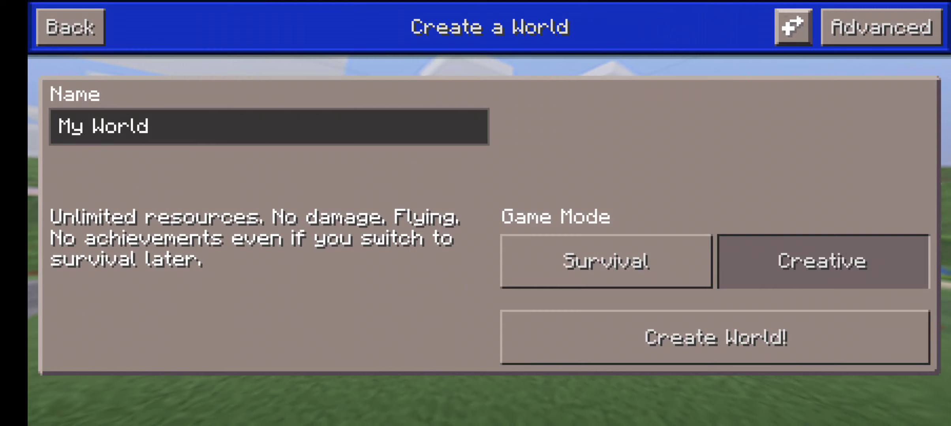
pyautogui.moveTo(716, 338)
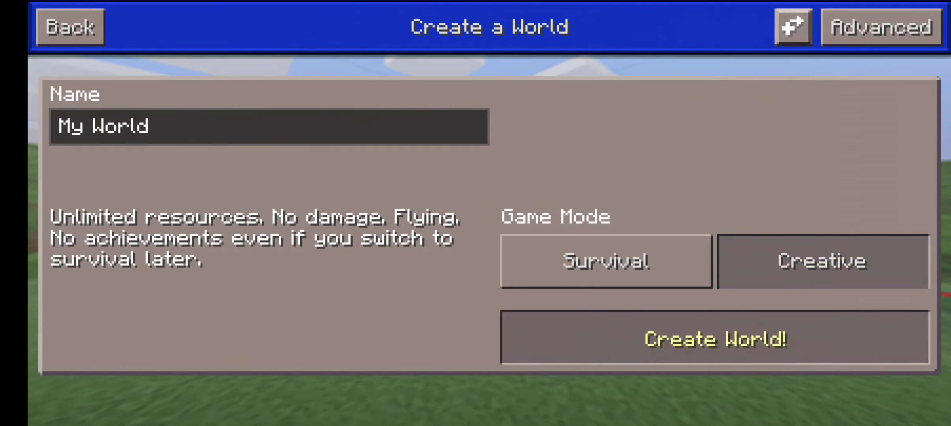
pyautogui.click(715, 338)
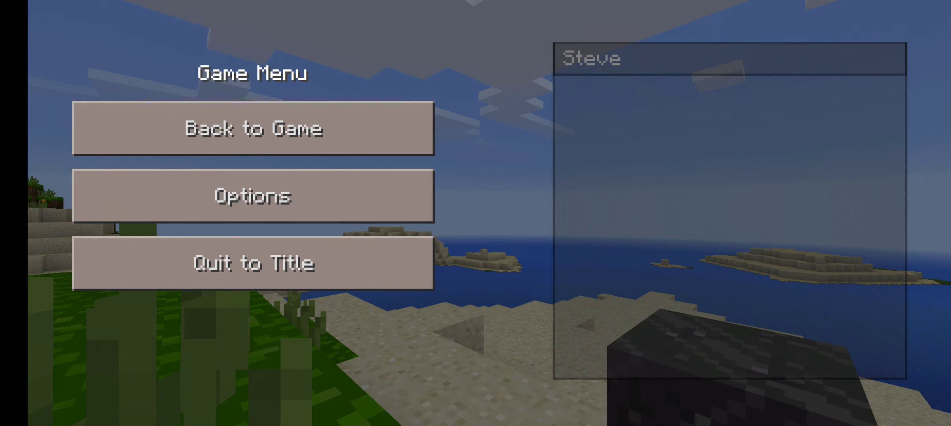
# Resume play from the game menu to explore the new world.
pyautogui.click(252, 129)
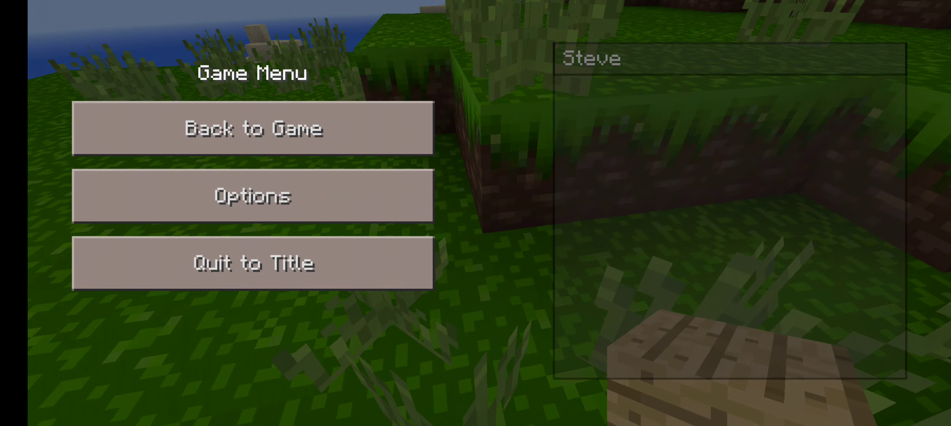
pyautogui.click(253, 128)
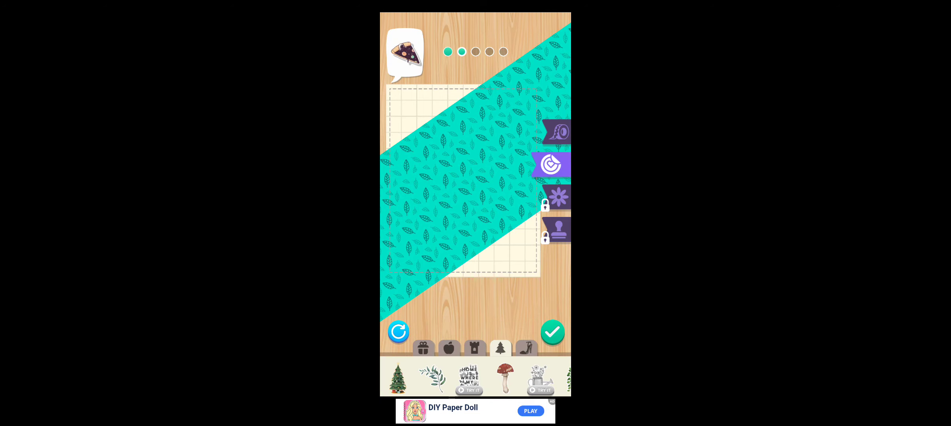
# Add orange and blueberry fruit stickers and position the blueberries at the page's lower left.
pyautogui.hscroll(-3)
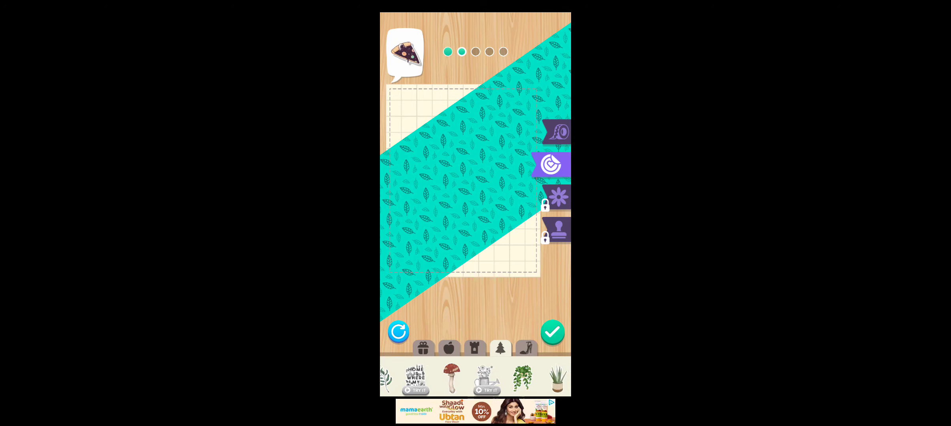
pyautogui.click(448, 349)
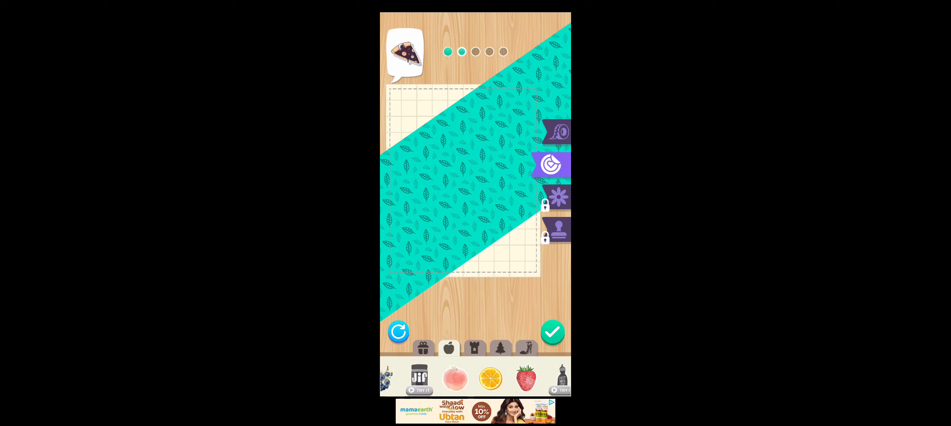
pyautogui.click(491, 378)
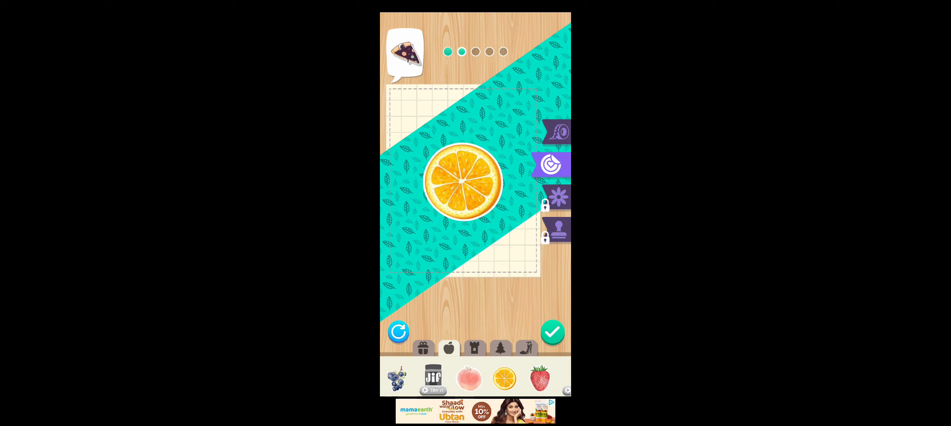
pyautogui.click(540, 379)
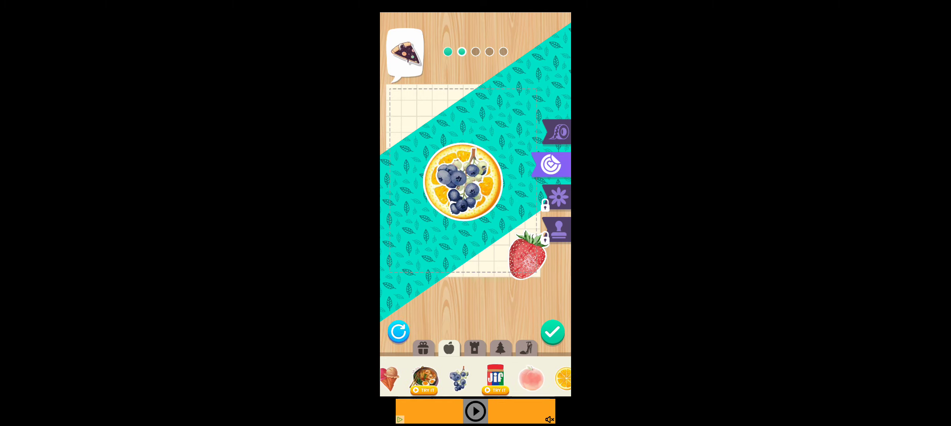
pyautogui.moveTo(462, 185); pyautogui.dragTo(407, 242)
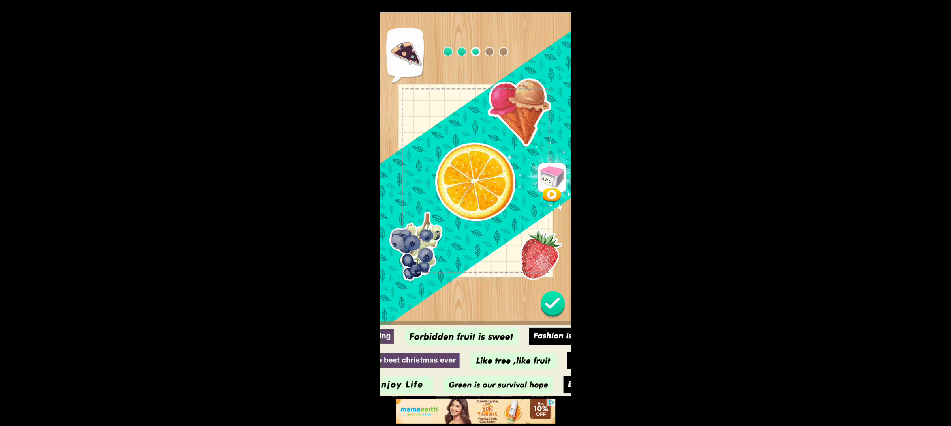
# Confirm the finished fruit journal page with the checkmark.
pyautogui.click(552, 303)
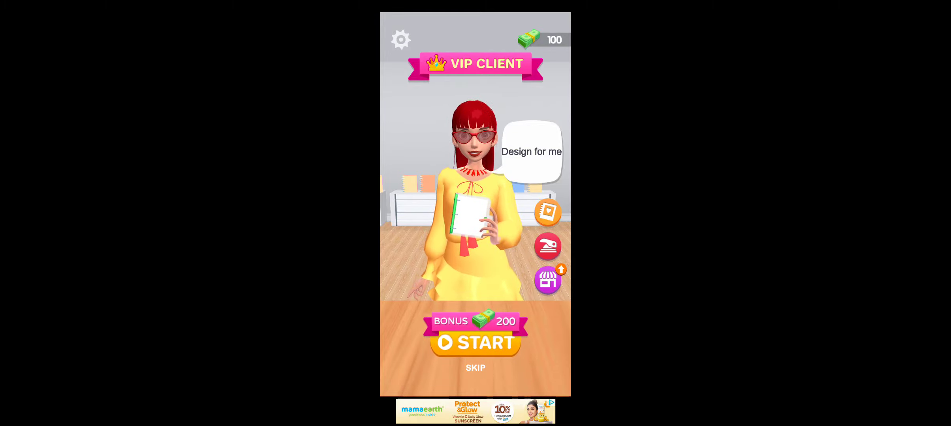
# Start designing the VIP client's journal page.
pyautogui.click(476, 342)
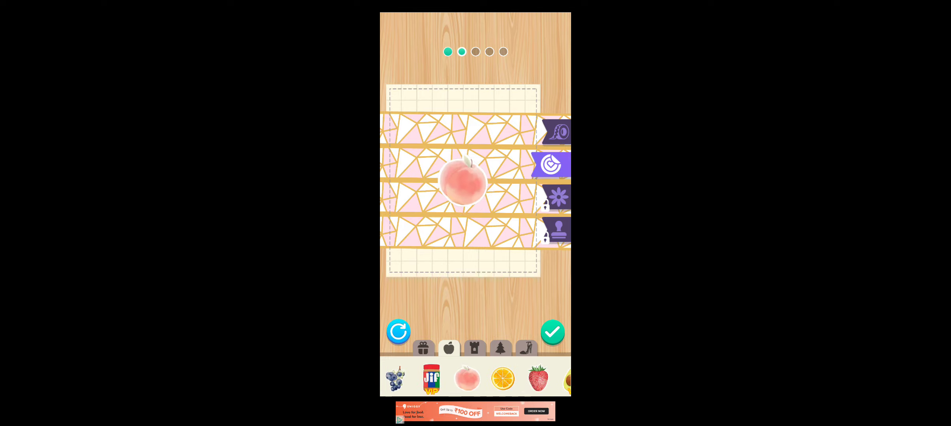
pyautogui.moveTo(467, 185); pyautogui.dragTo(512, 249)
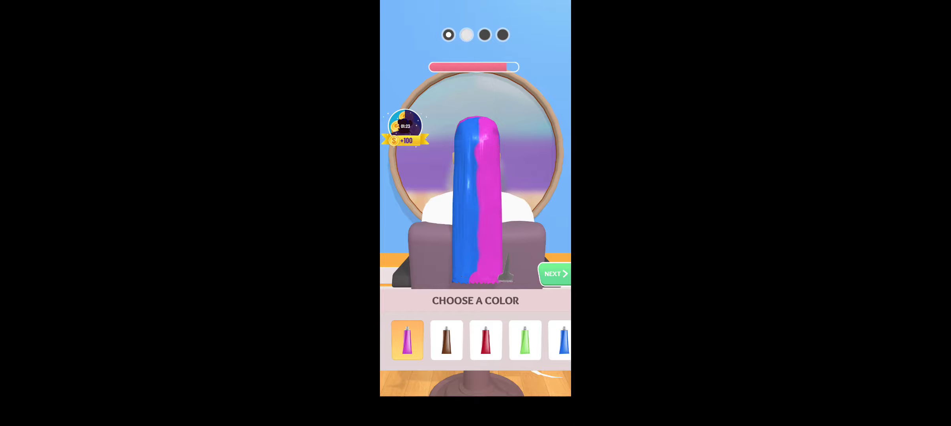
# Dye the remaining long-hair sections blue on one side and pink on the other until the Awesome! celebration shows.
pyautogui.click(552, 274)
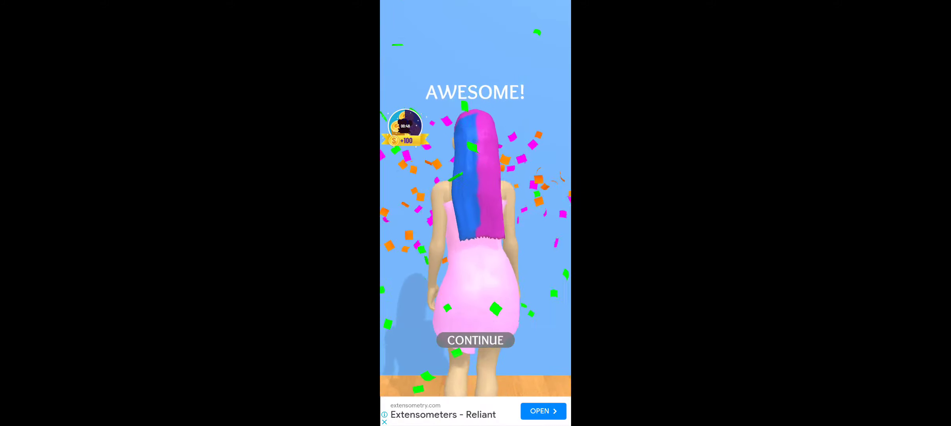
# Continue past the celebration and collect the 70-coin reward, returning to the Day 1 salon client.
pyautogui.click(475, 340)
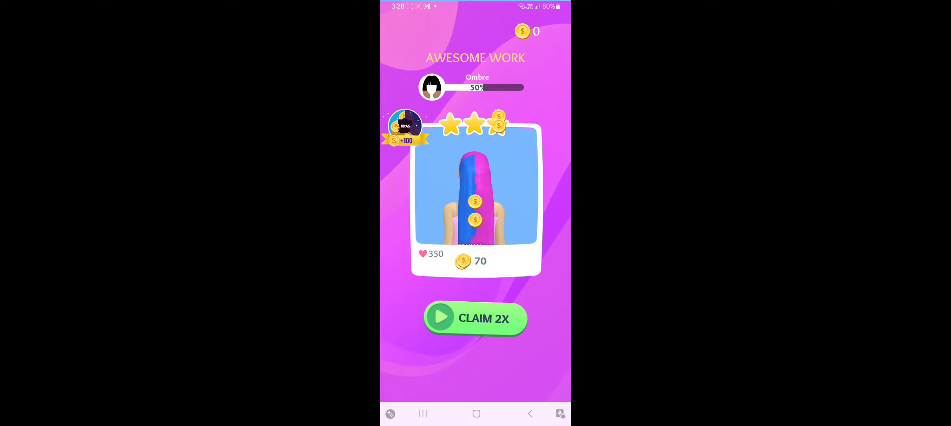
pyautogui.click(475, 319)
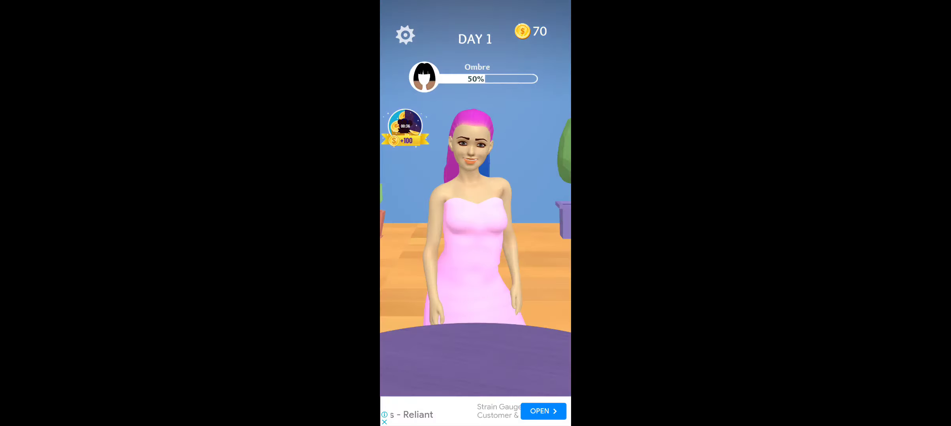